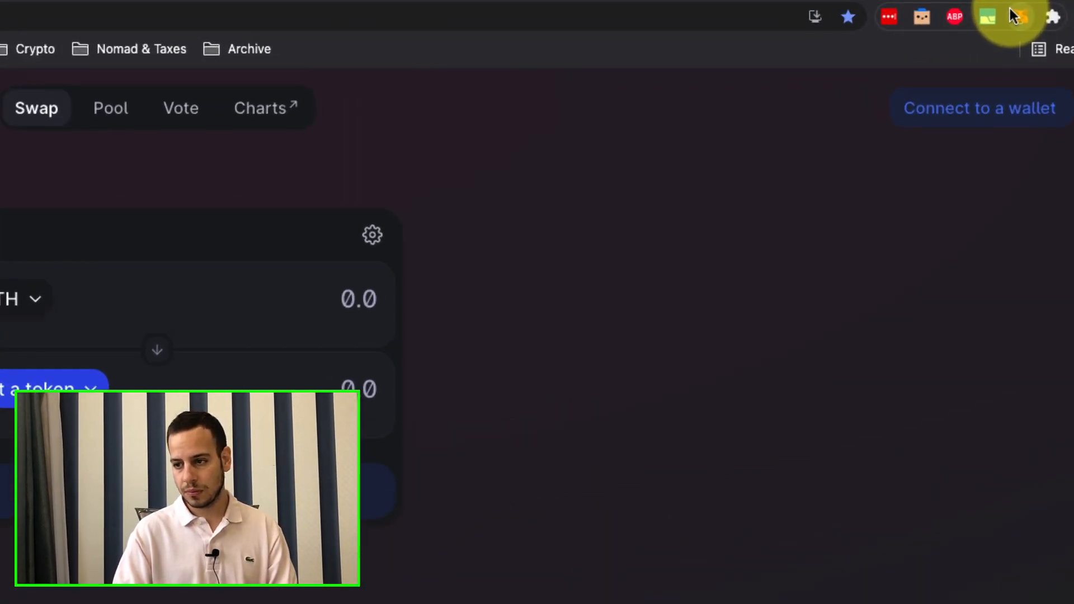
Show Account 1 on Ethereum Mainnet with 0 ETH and an empty Activity list.
click(1020, 17)
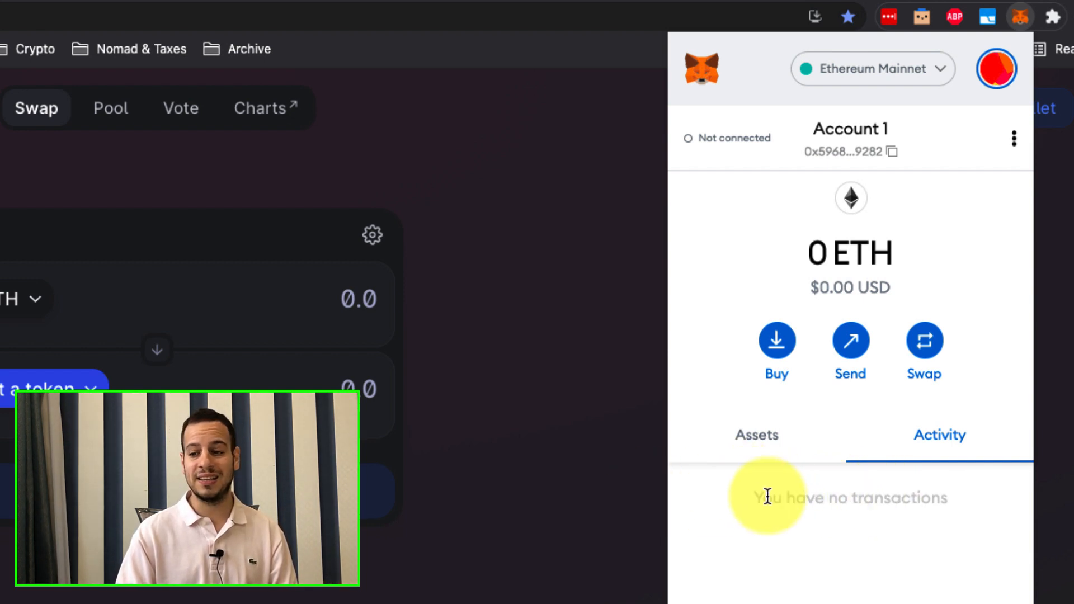
mouse_move(898, 435)
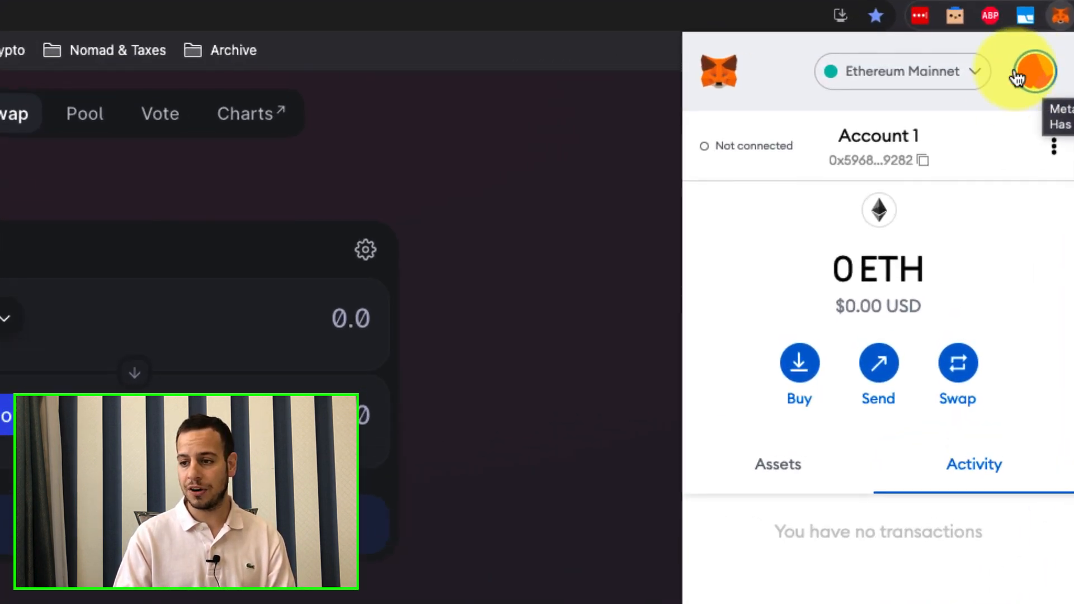
Reach the Settings page via the My Accounts menu listing General, Advanced and Contacts.
click(1031, 70)
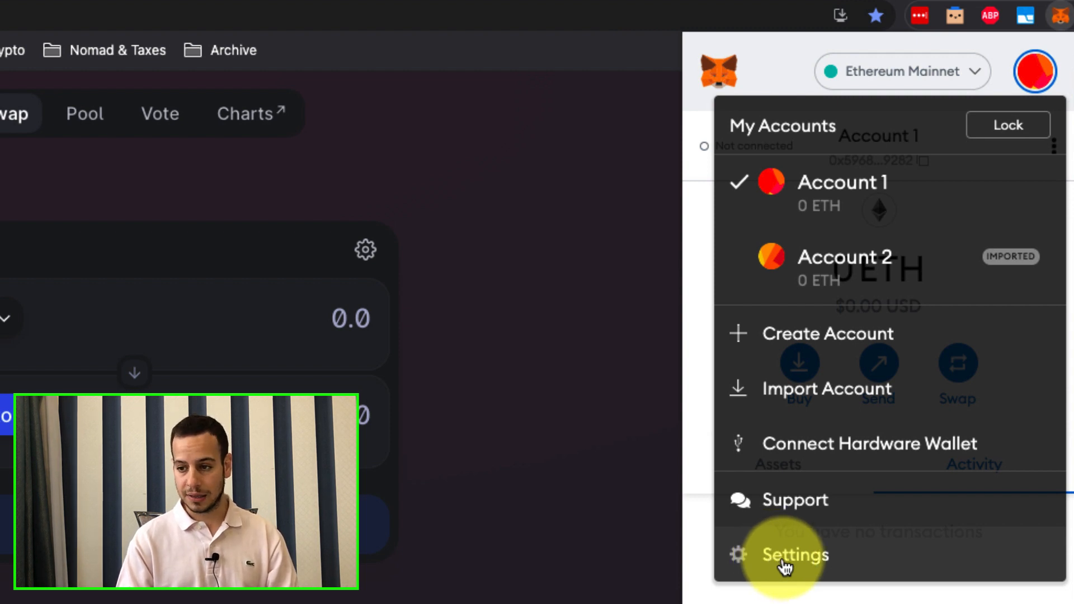
click(795, 555)
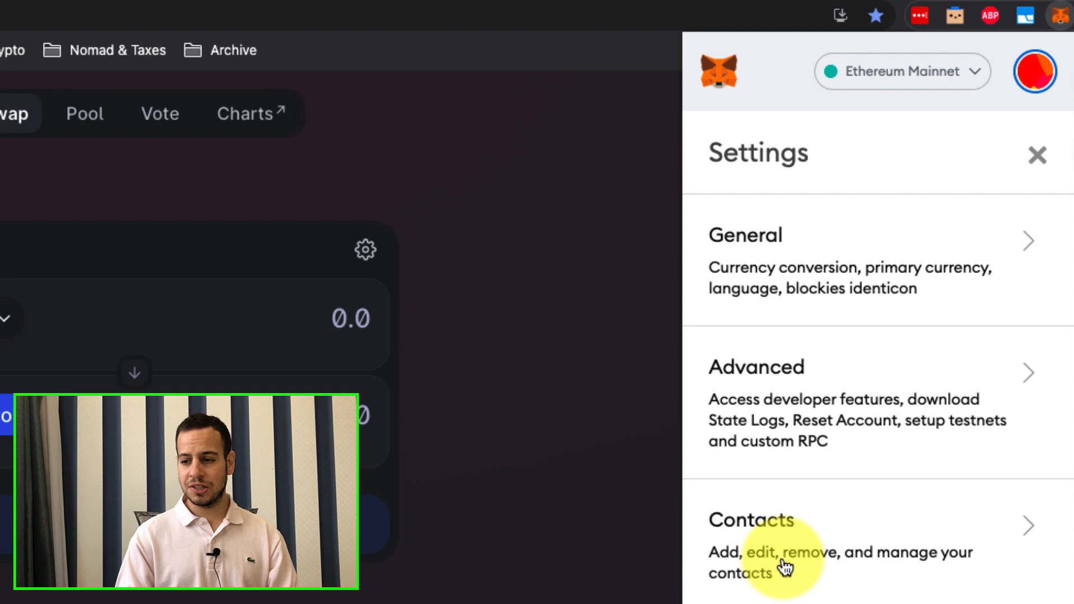
mouse_move(791, 394)
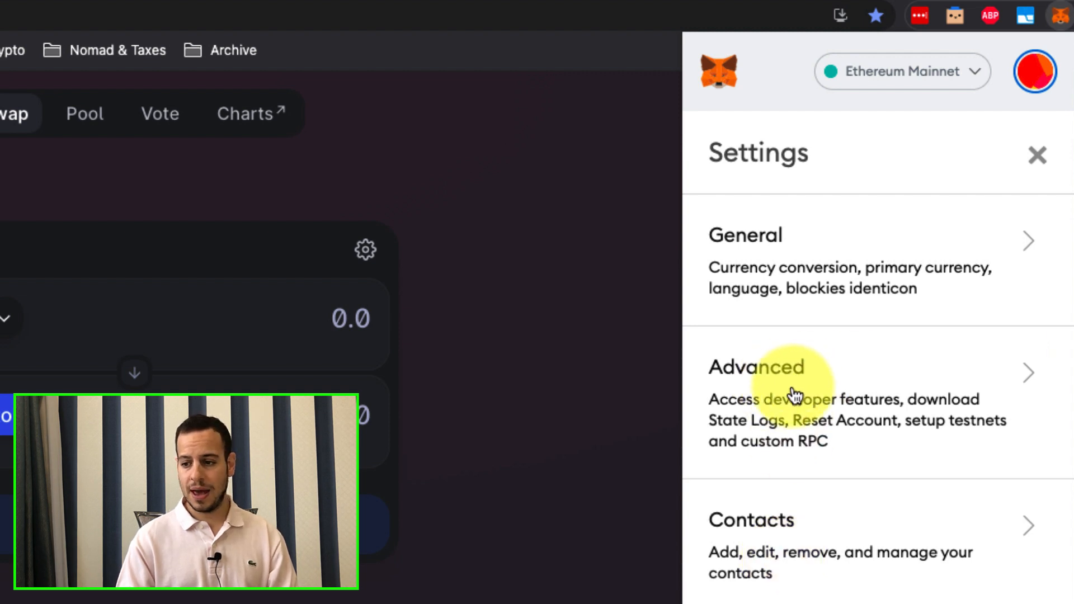
Reach the Reset Account section within the Advanced settings.
click(755, 367)
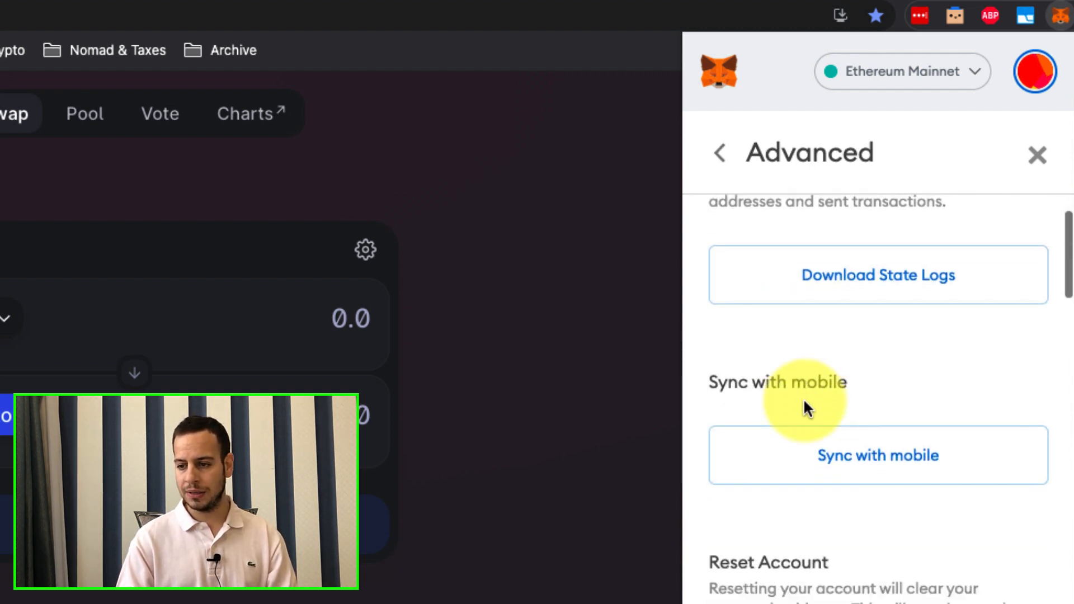
scroll(down, 3)
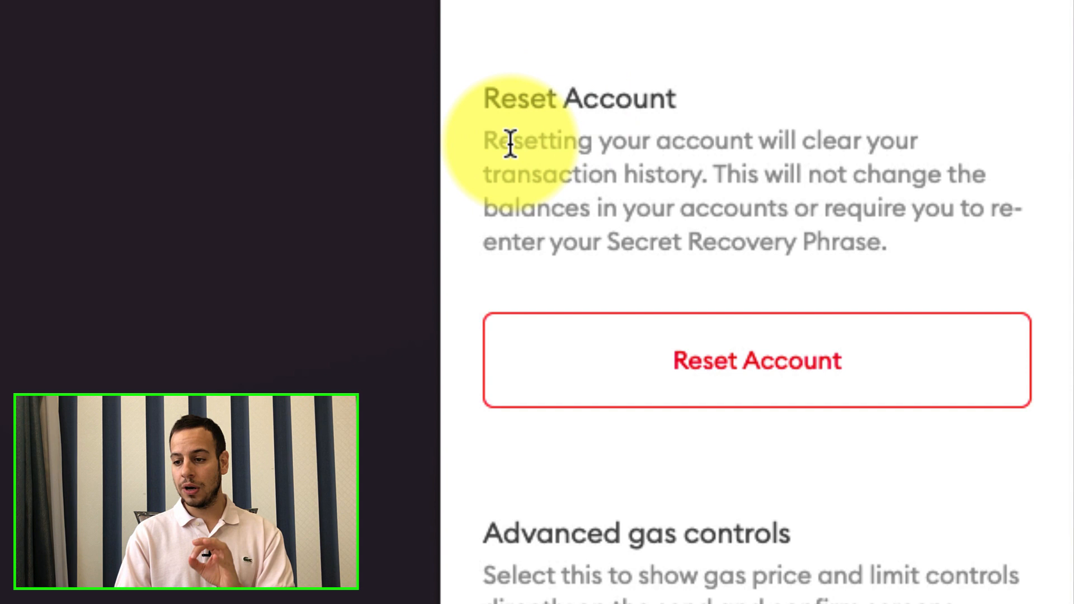
mouse_move(555, 144)
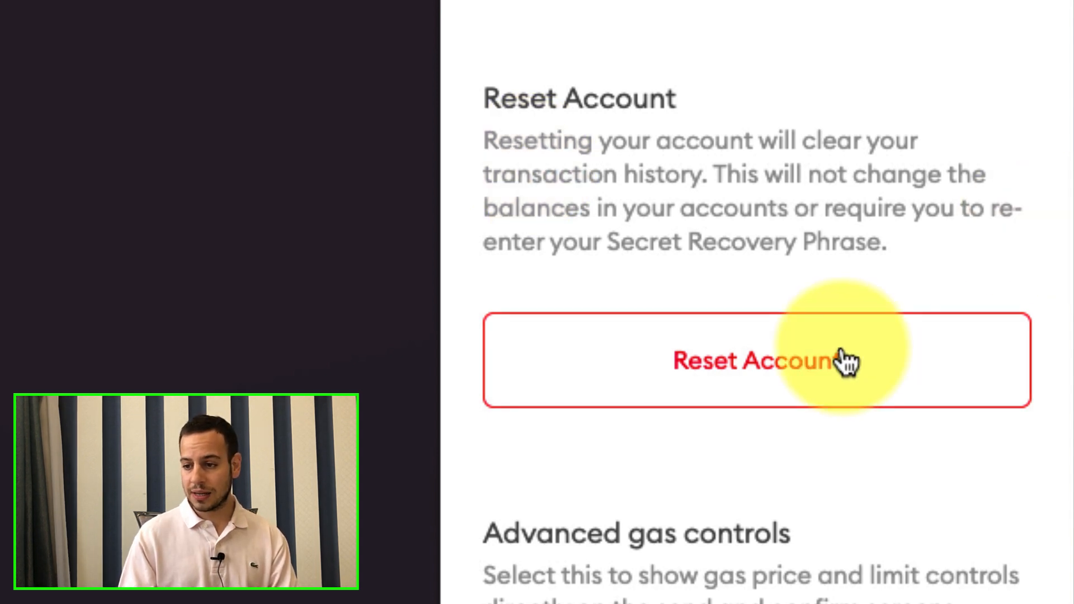
Reset Account 1 and confirm, clearing its stuck pending transaction history.
click(756, 360)
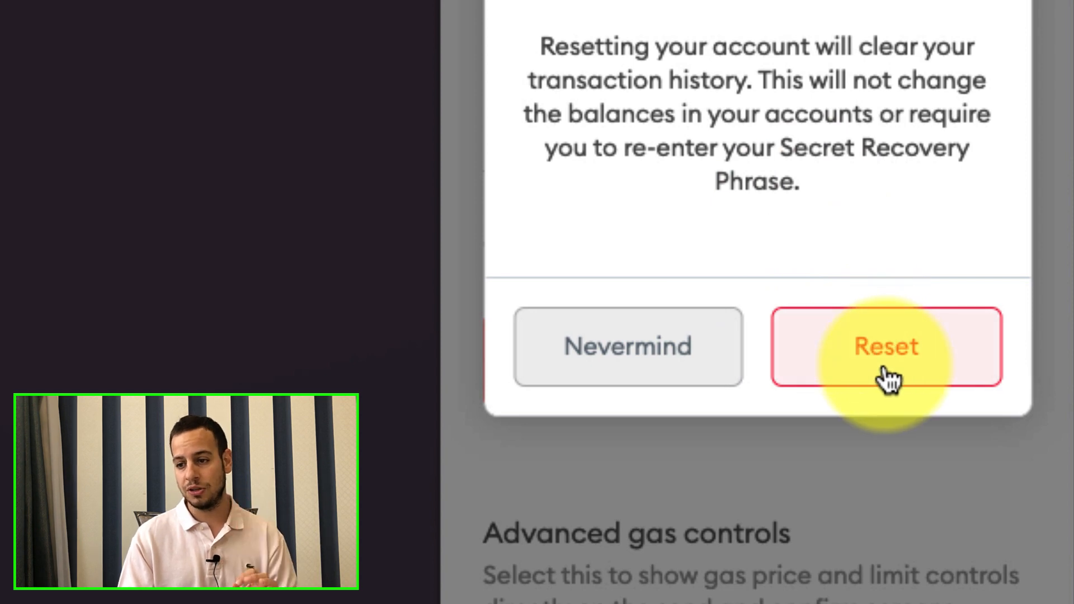
click(886, 347)
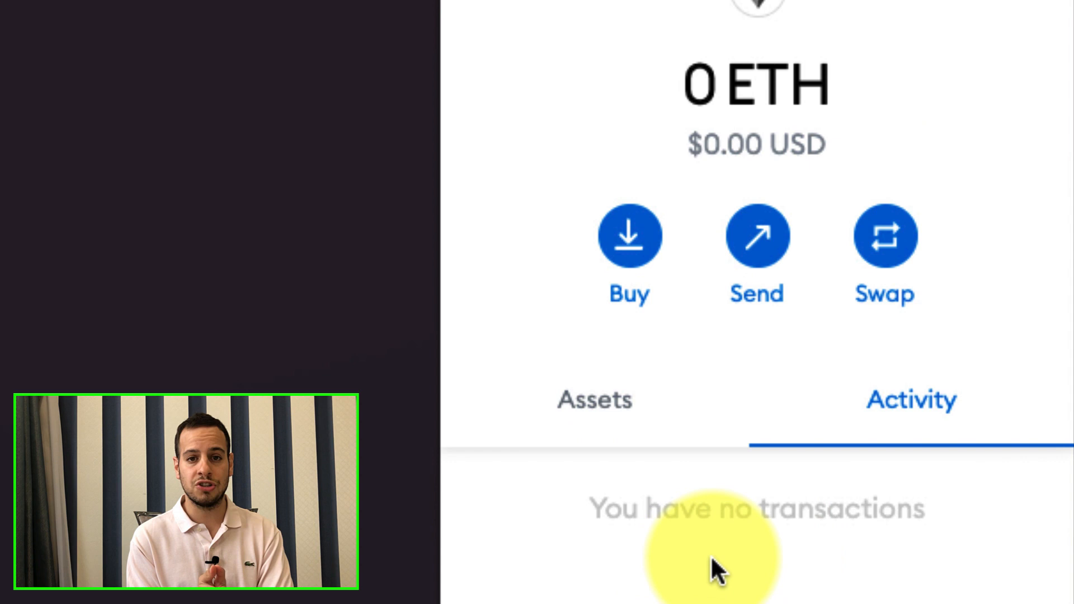
mouse_move(833, 539)
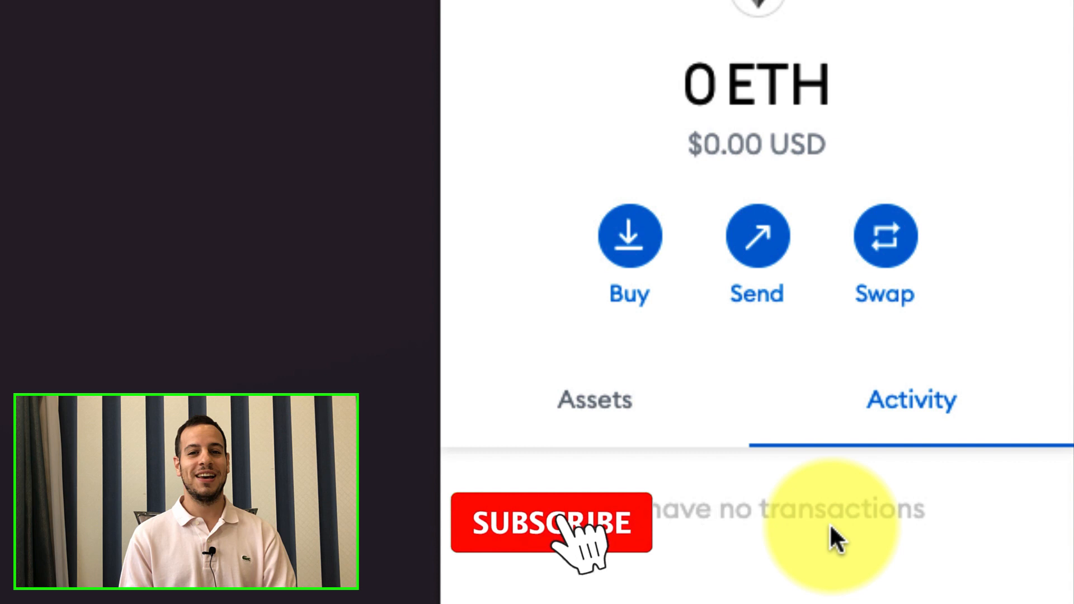
click(551, 523)
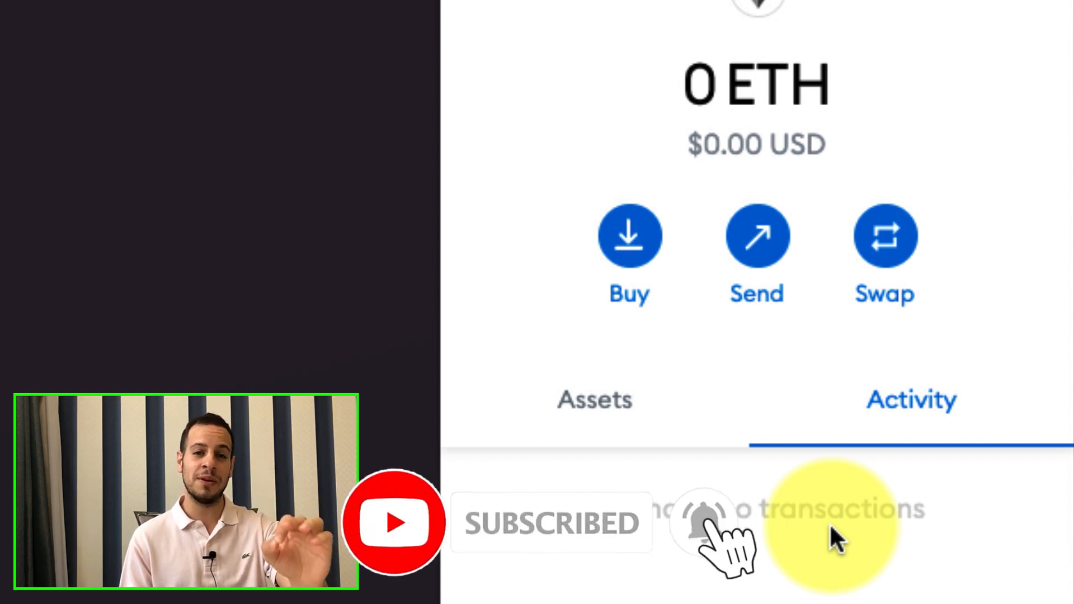